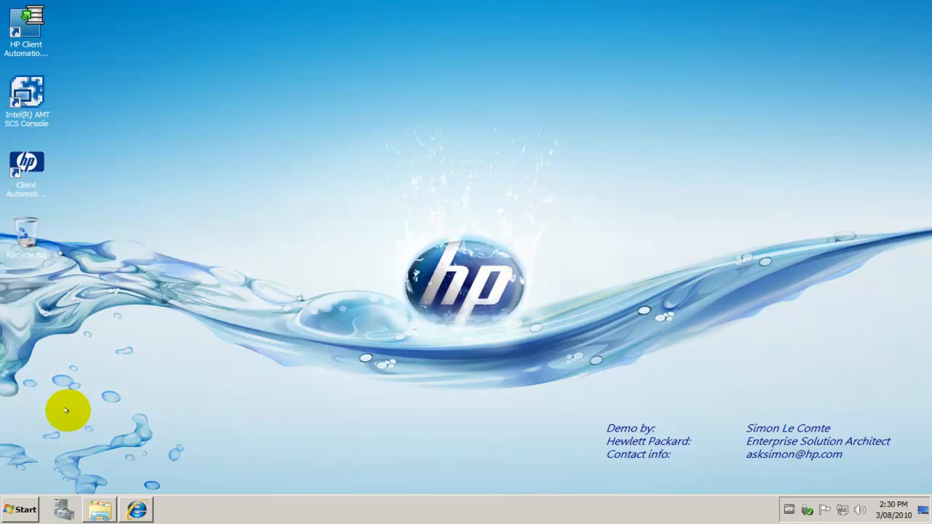
Launch the vnc-4_1_3-x86_win32 installer from the C:\Soflib folder.
click(134, 508)
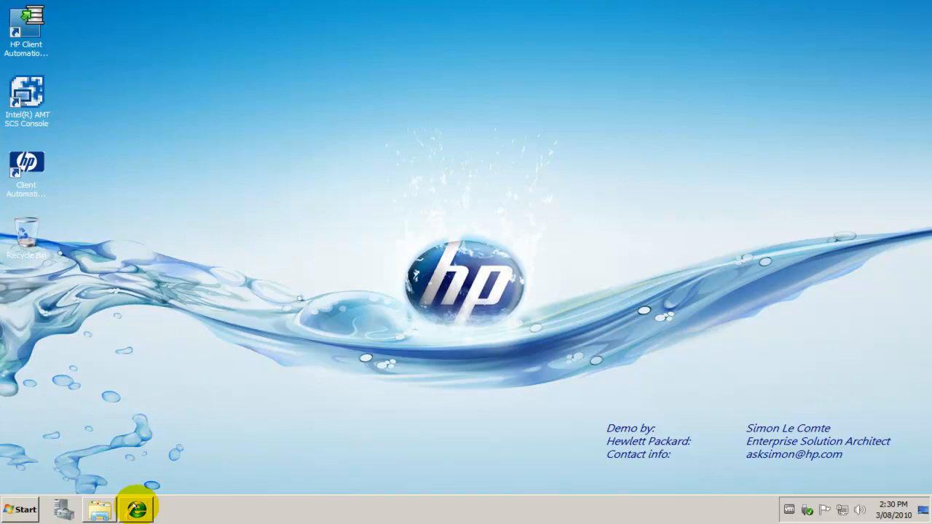
click(139, 509)
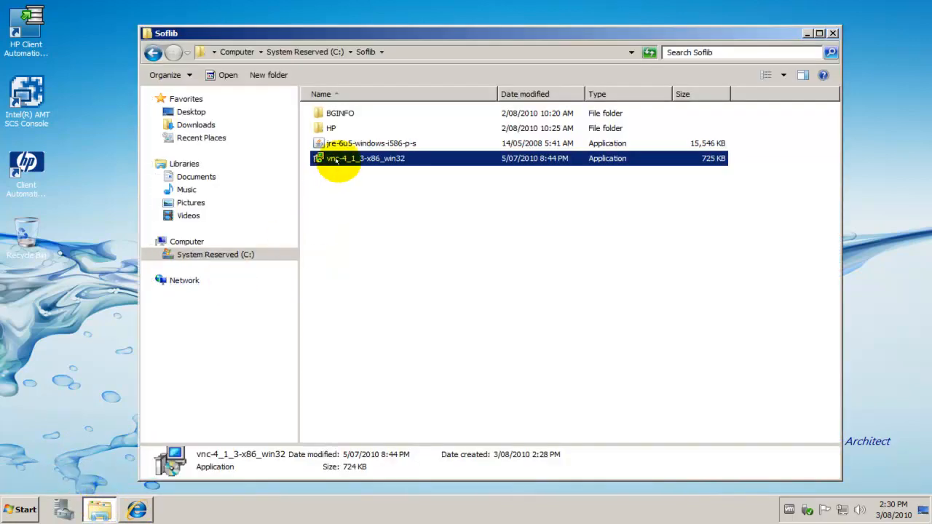
right_click(343, 158)
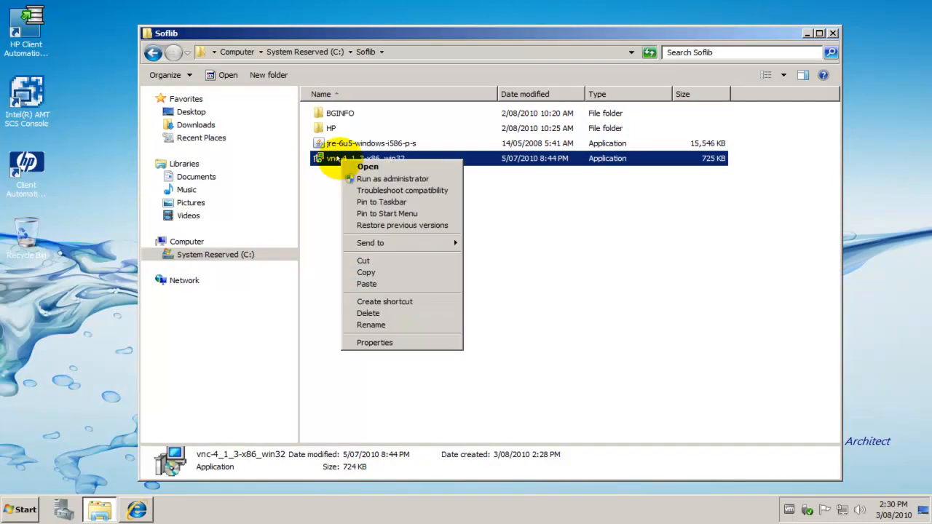
click(368, 166)
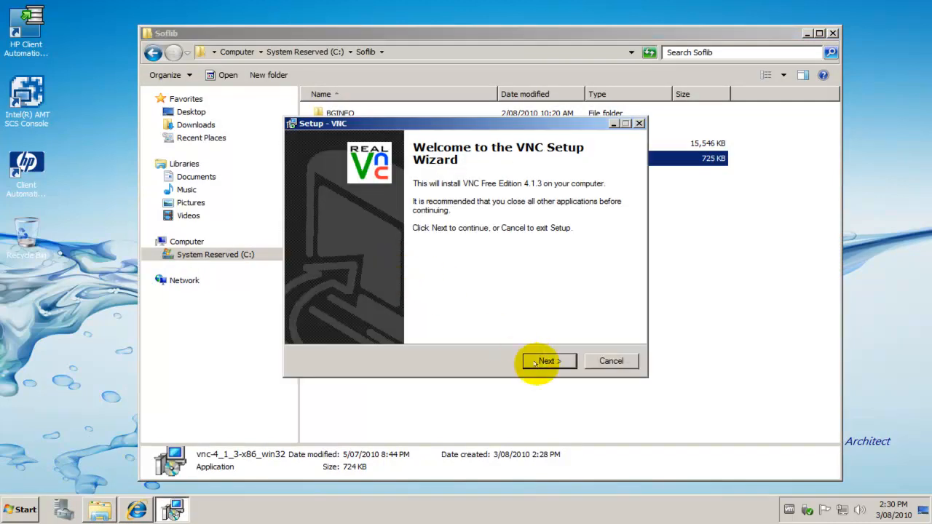
Accept the default folder, full server-and-viewer install, and RealVNC shortcuts folder.
click(548, 361)
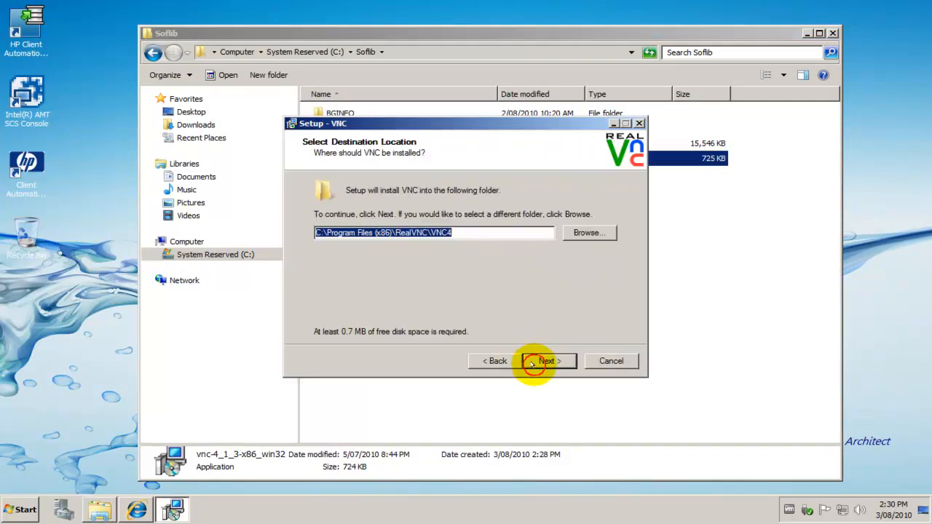
click(545, 362)
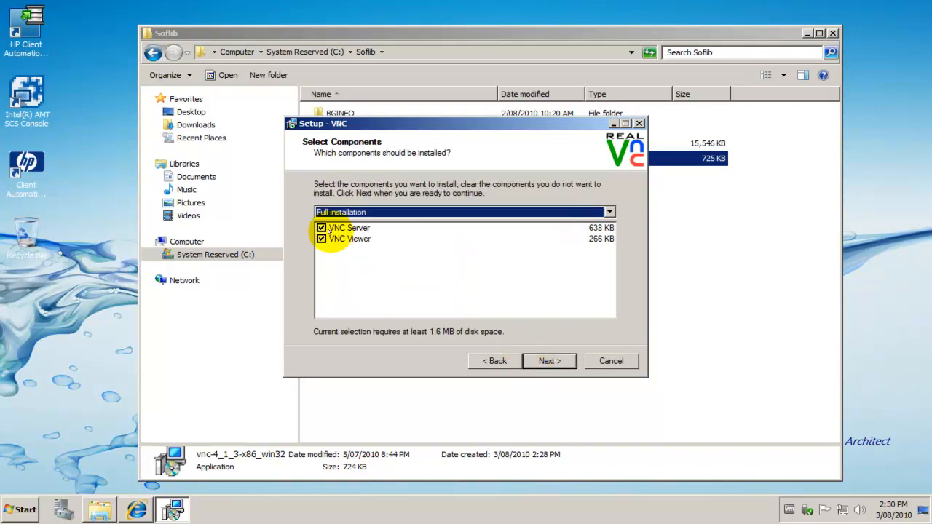
click(549, 362)
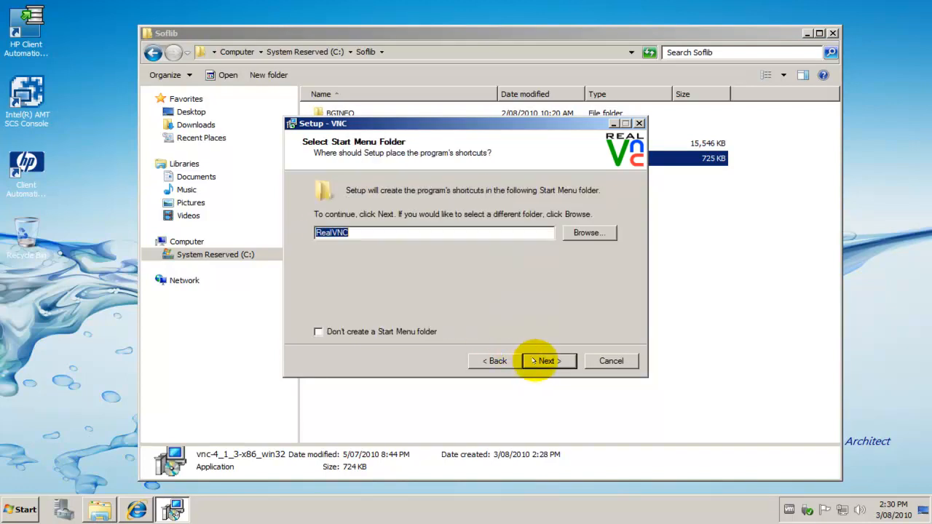
click(548, 361)
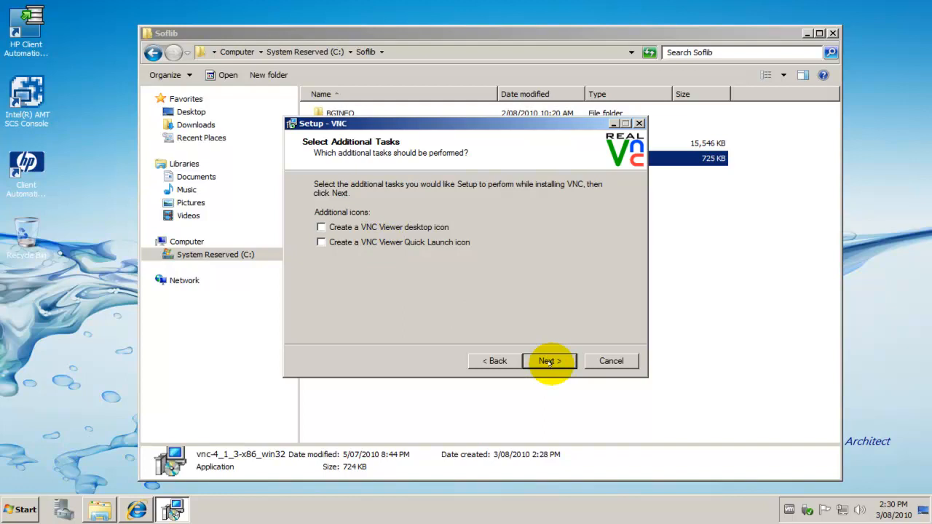
click(549, 361)
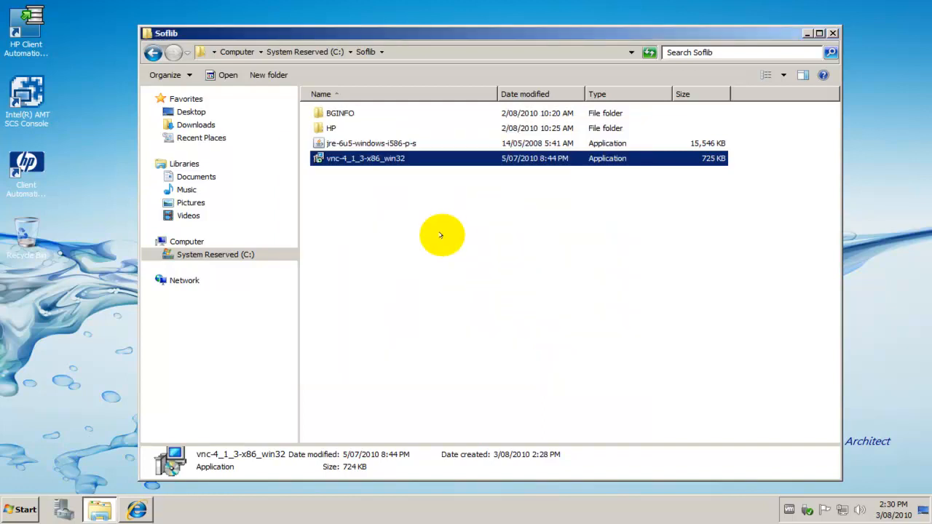
Browse from C: through Program Files (x86) and RealVNC into the VNC4 folder.
click(369, 142)
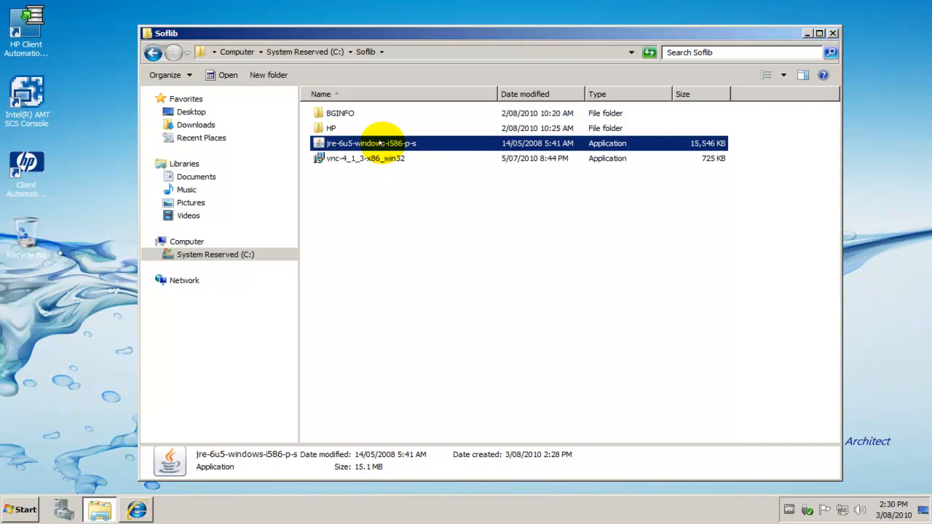
mouse_move(416, 158)
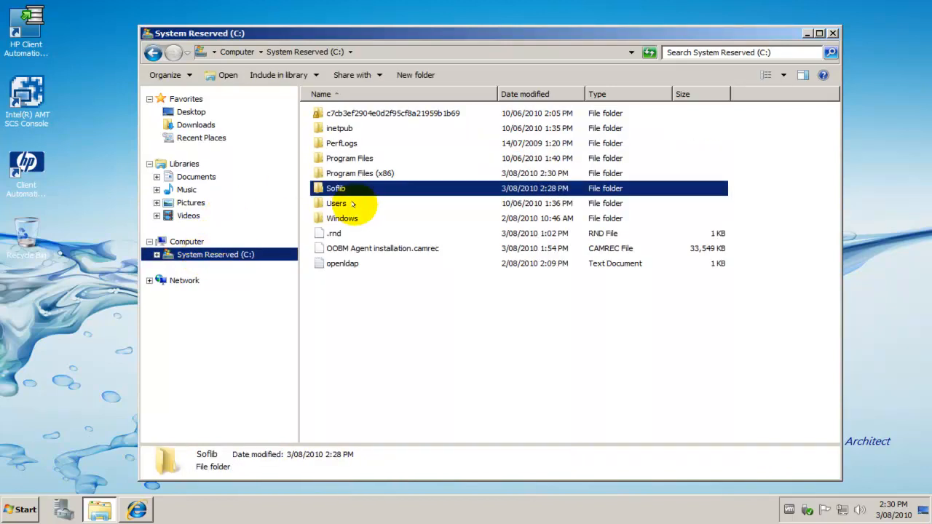
double_click(358, 173)
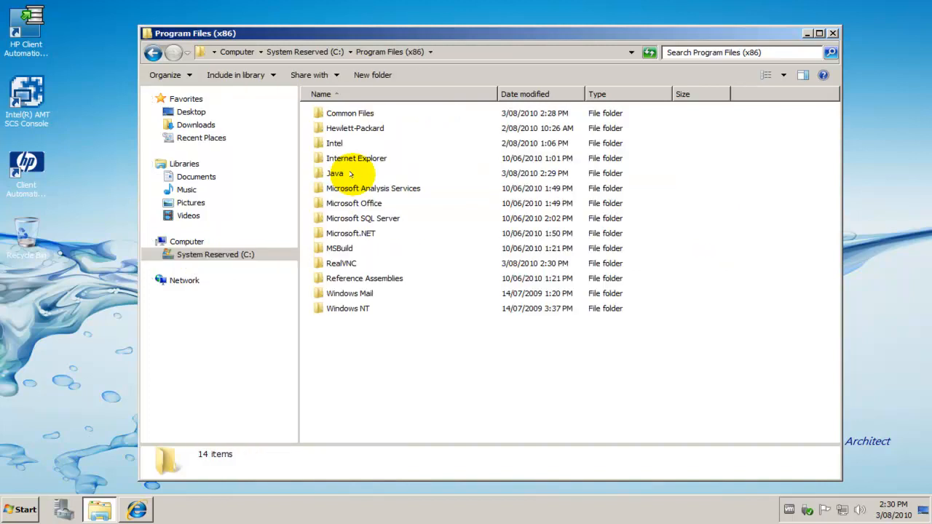
mouse_move(365, 248)
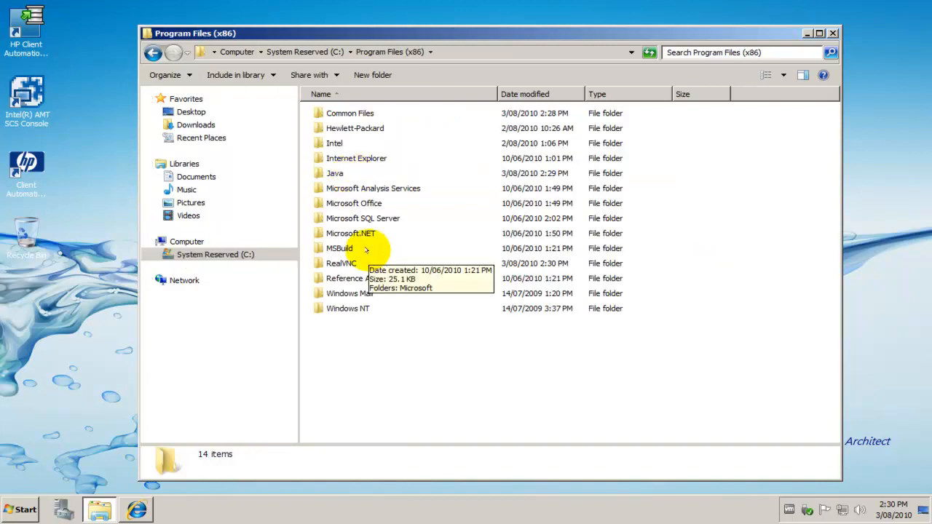
double_click(341, 263)
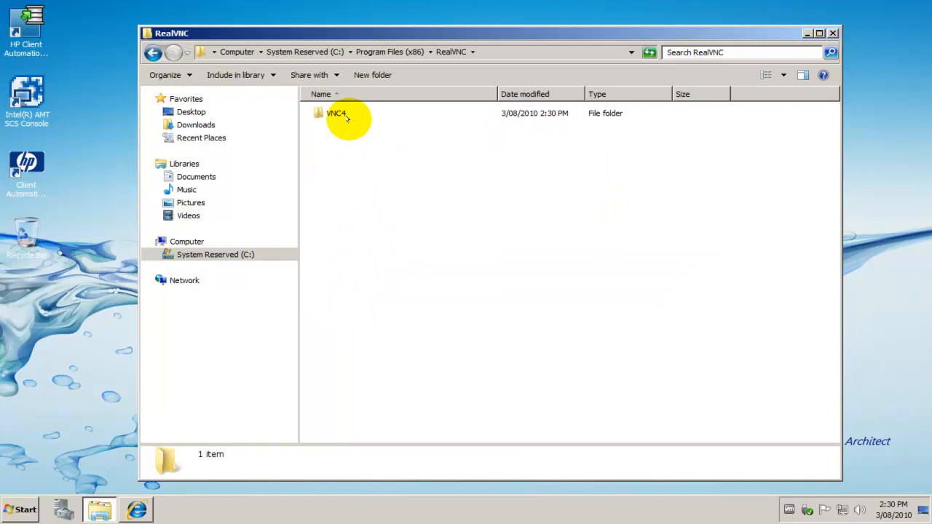
double_click(336, 112)
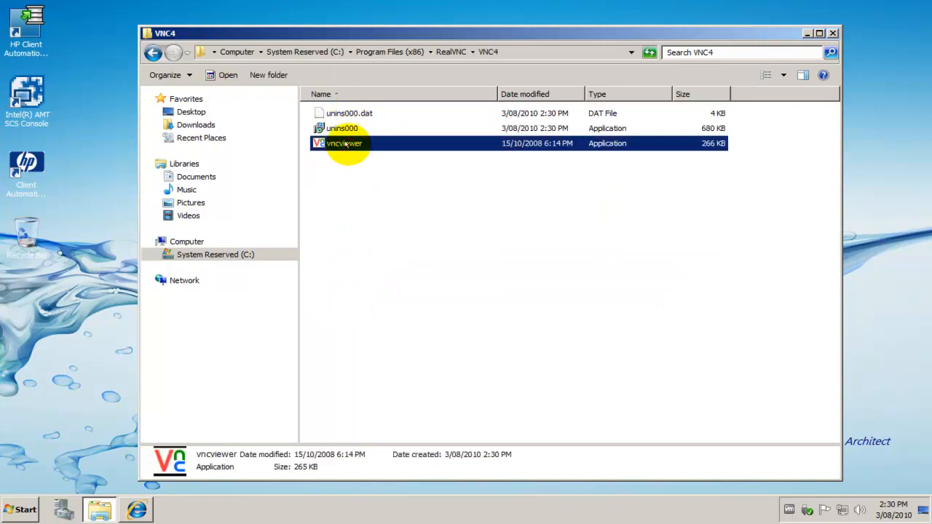
mouse_move(431, 143)
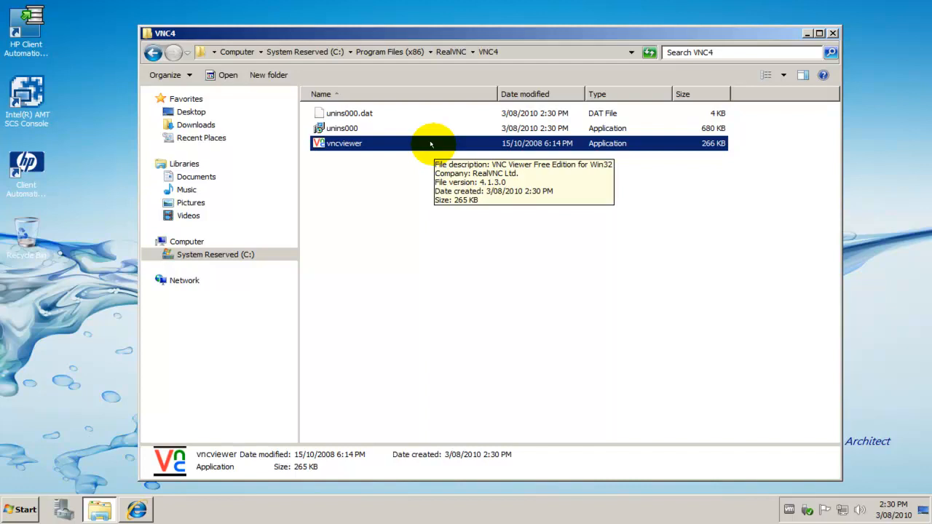
mouse_move(26, 504)
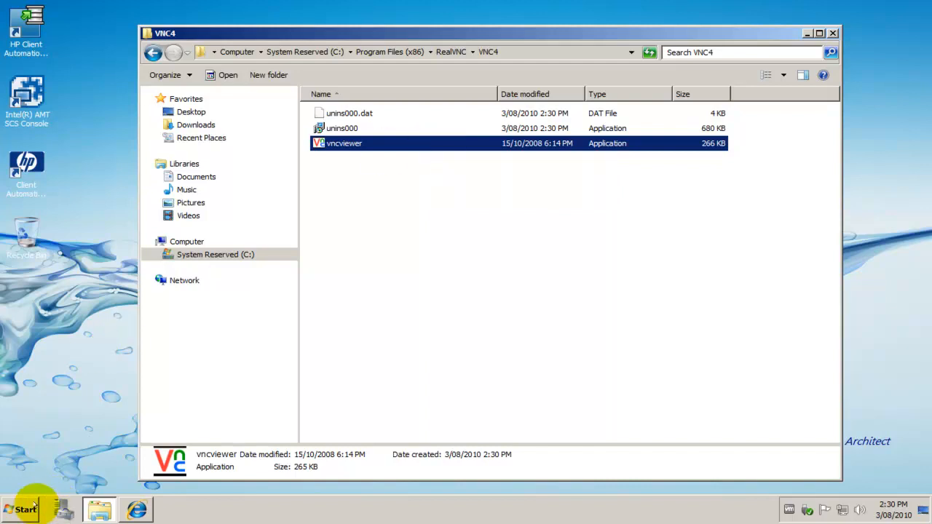
Create system variable VNC_PATH pointing to vncviewer.exe in C:\Program Files (x86)\RealVNC\VNC4.
click(25, 504)
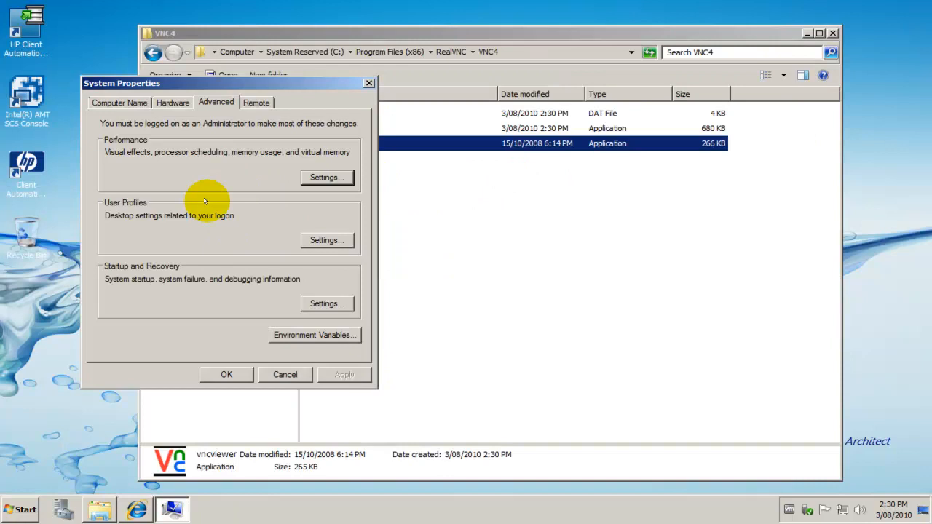
click(314, 335)
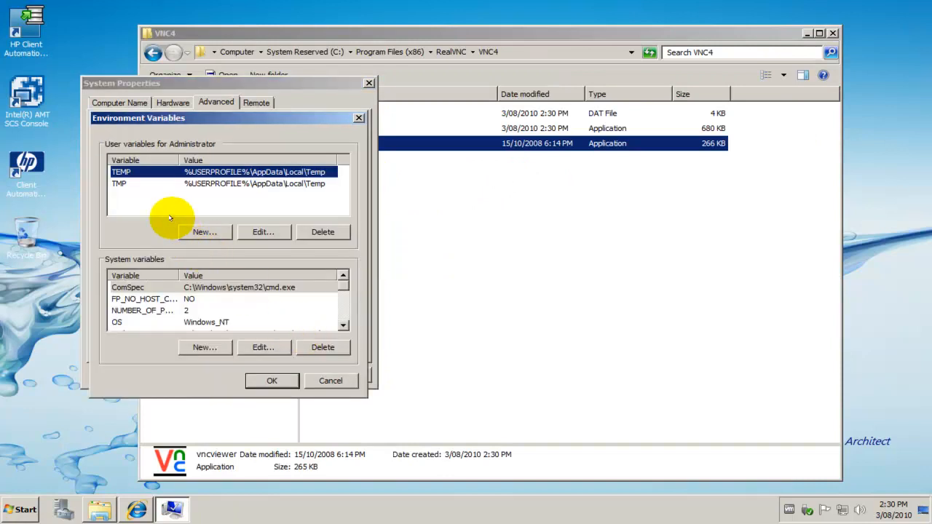
click(205, 348)
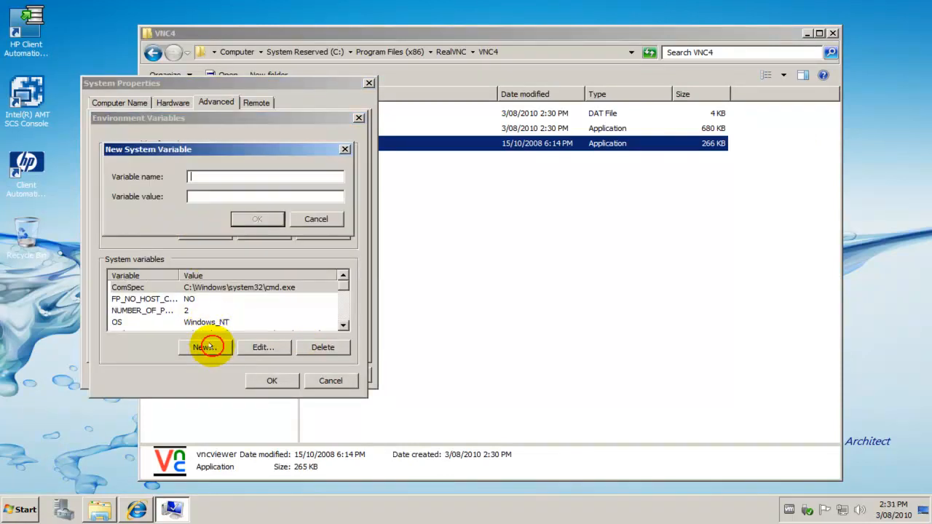
text(VNC_PATH)
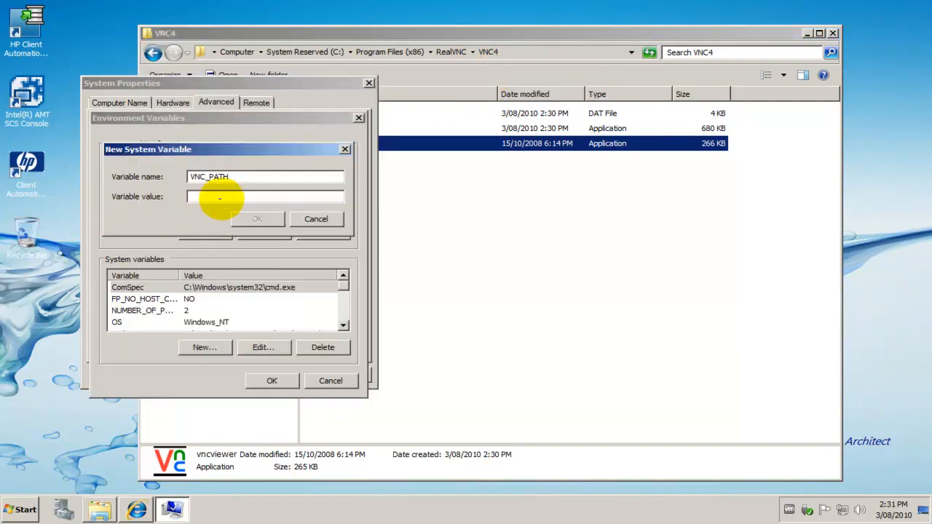
text(C:\Program Files (x86)\RealVNC\VNC4)
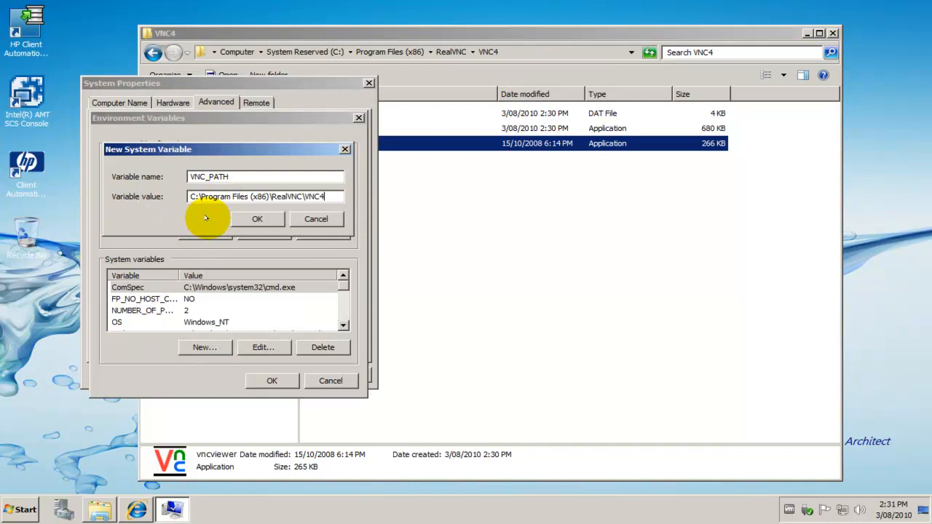
mouse_move(259, 203)
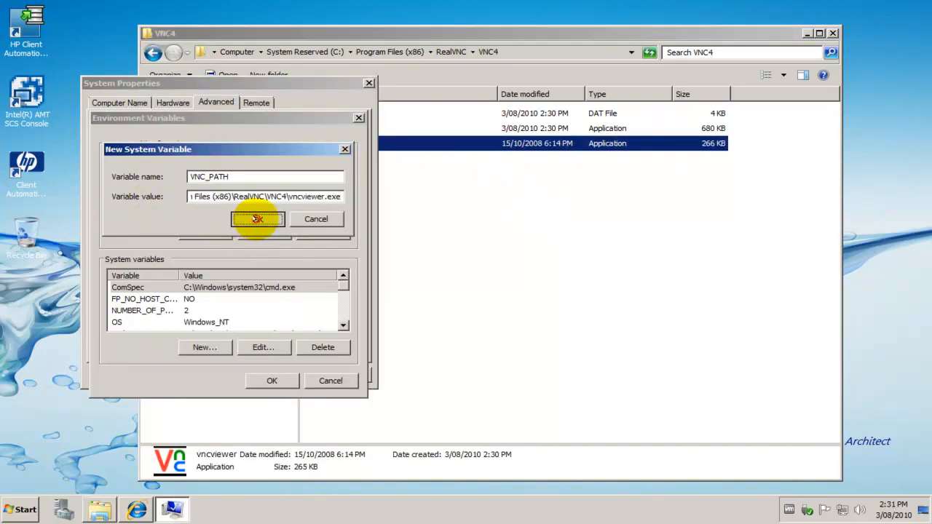
click(258, 220)
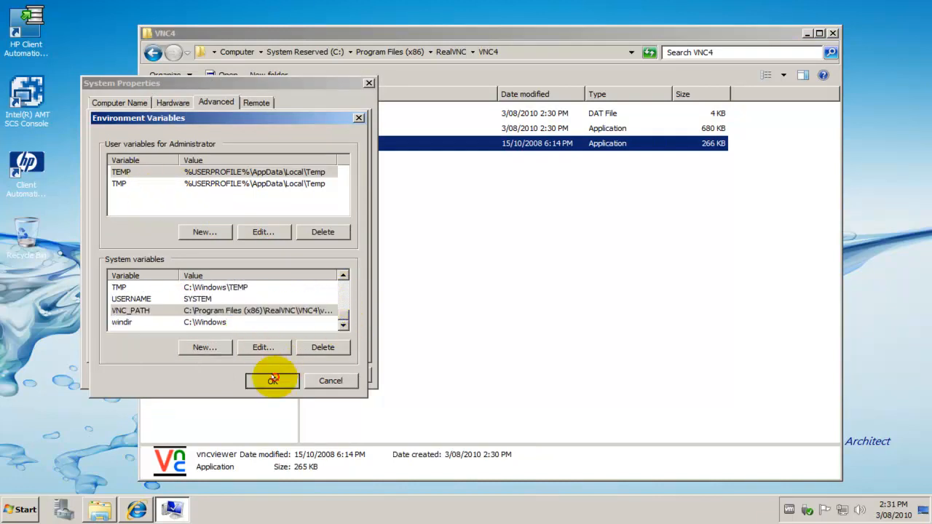
click(271, 381)
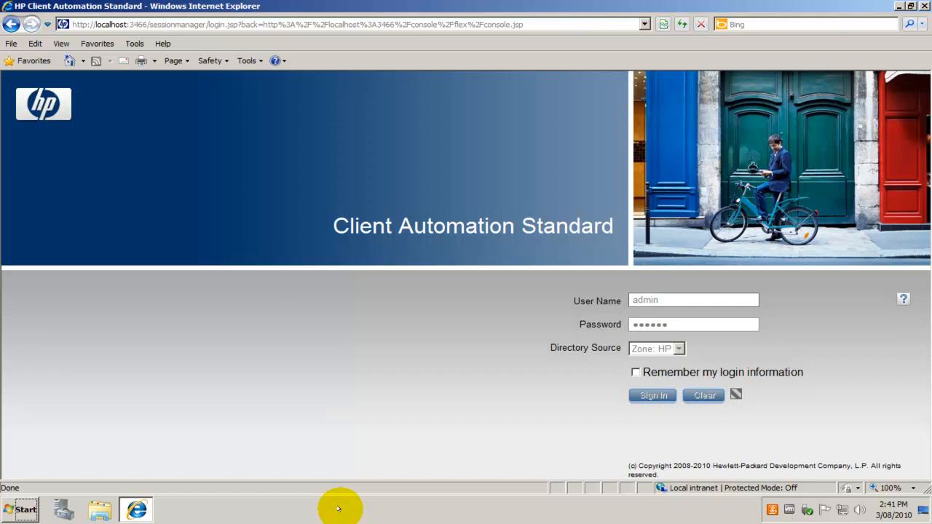
Sign in, list out-of-band vPro devices, and open ELITE8100.PSG.LOCAL details.
click(652, 395)
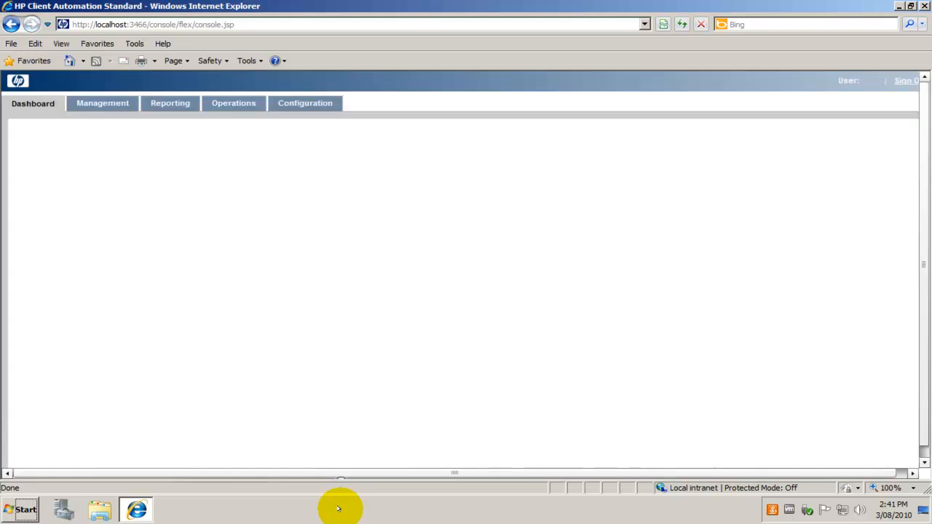
click(234, 103)
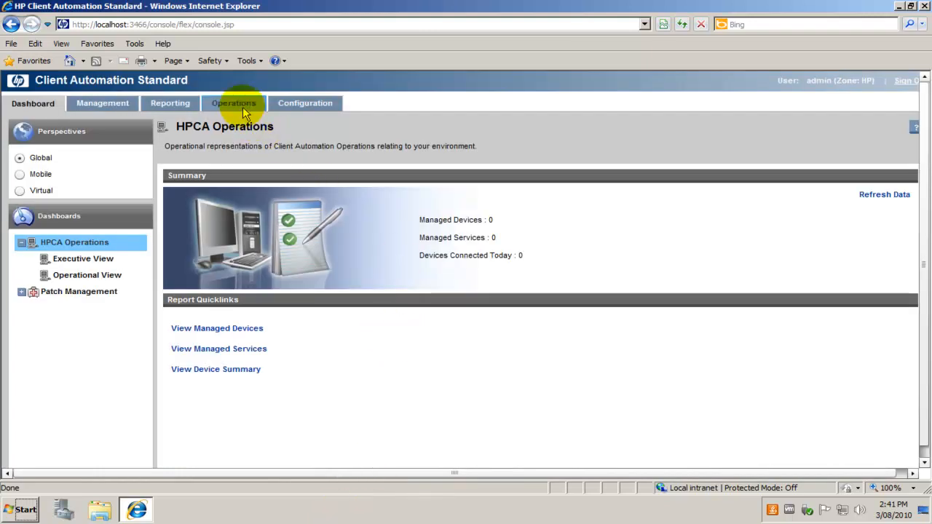
click(233, 102)
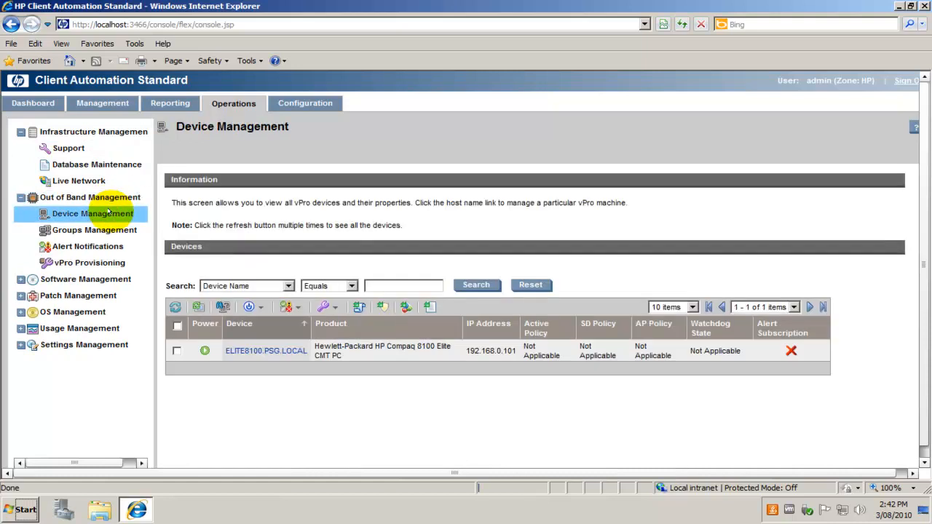
click(265, 349)
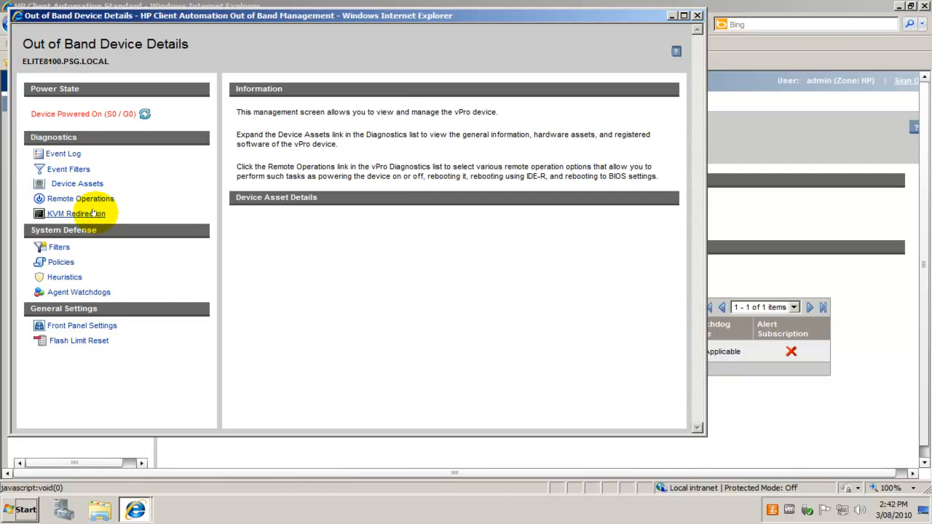
Submit KVM Redirection with a new password and 1-minute timeout, then start the VNC login.
click(76, 213)
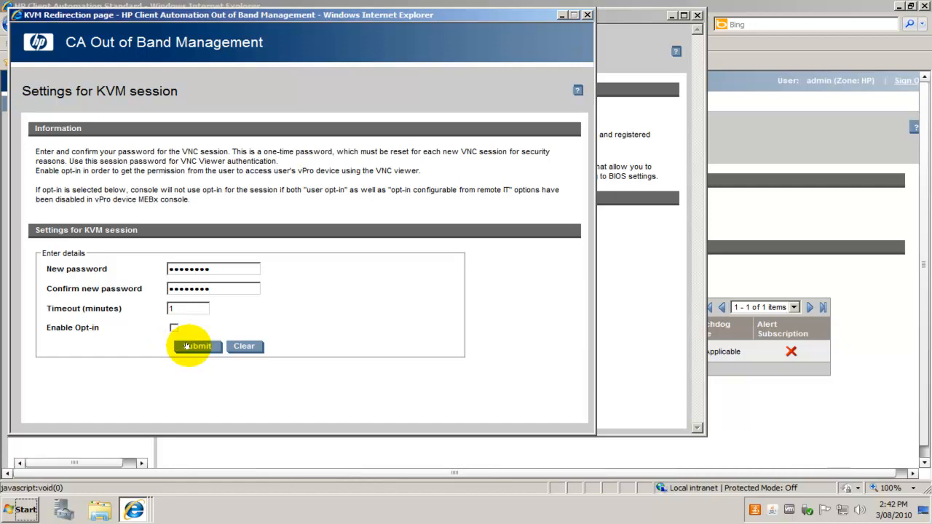
click(196, 346)
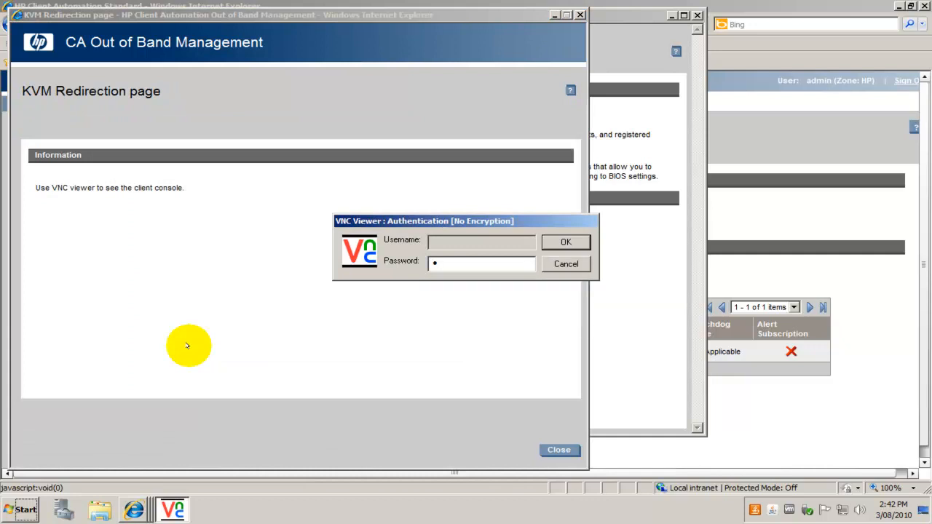
click(566, 242)
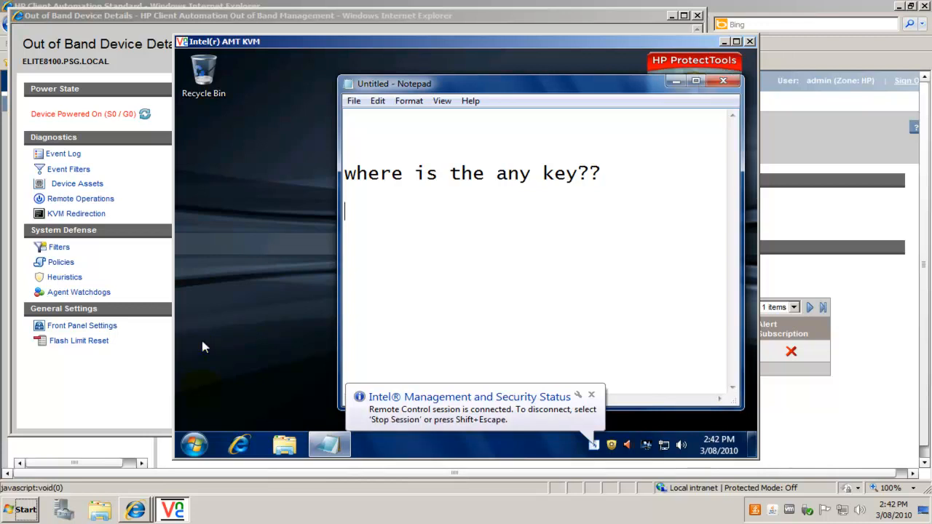
Restart the remote vPro desktop from its Start menu, choosing Don't Save for Notepad.
click(194, 445)
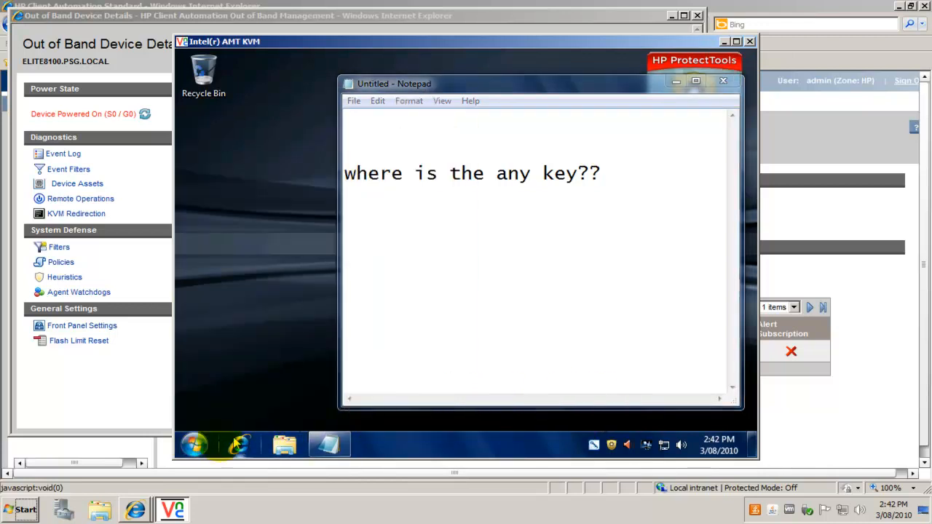
click(195, 445)
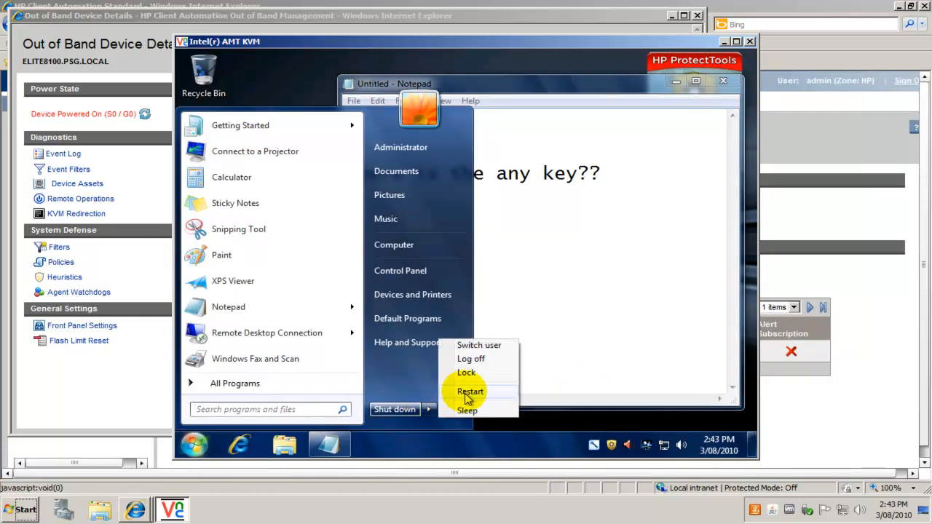
click(471, 391)
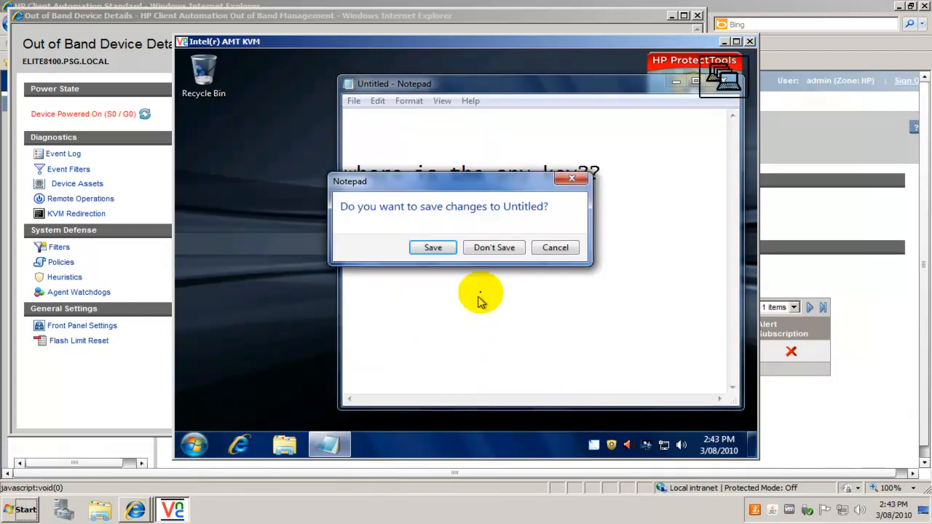
click(494, 248)
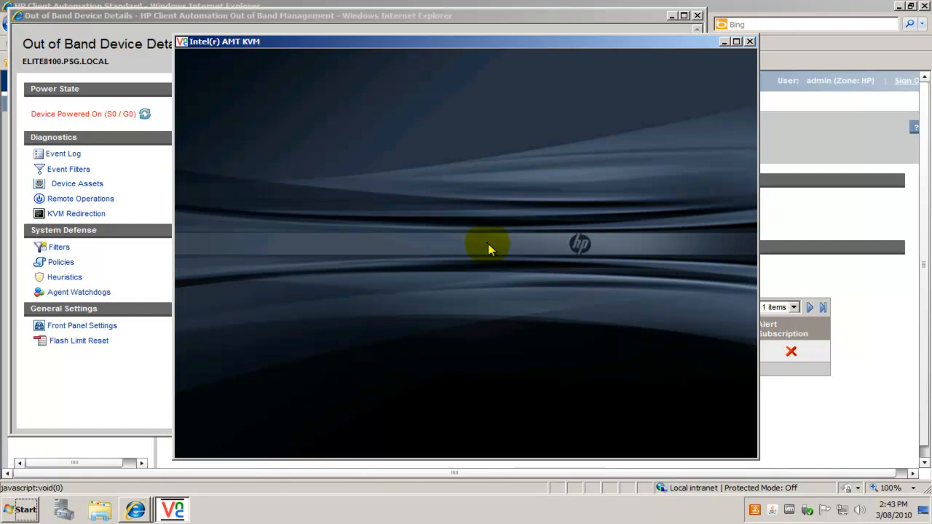